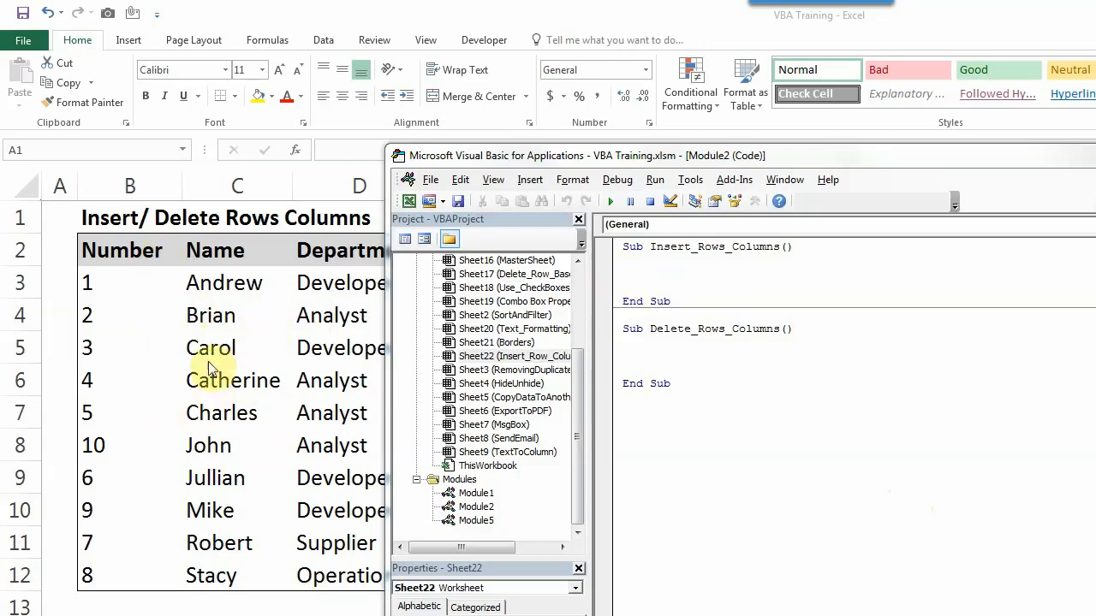
pyautogui.moveTo(347, 418)
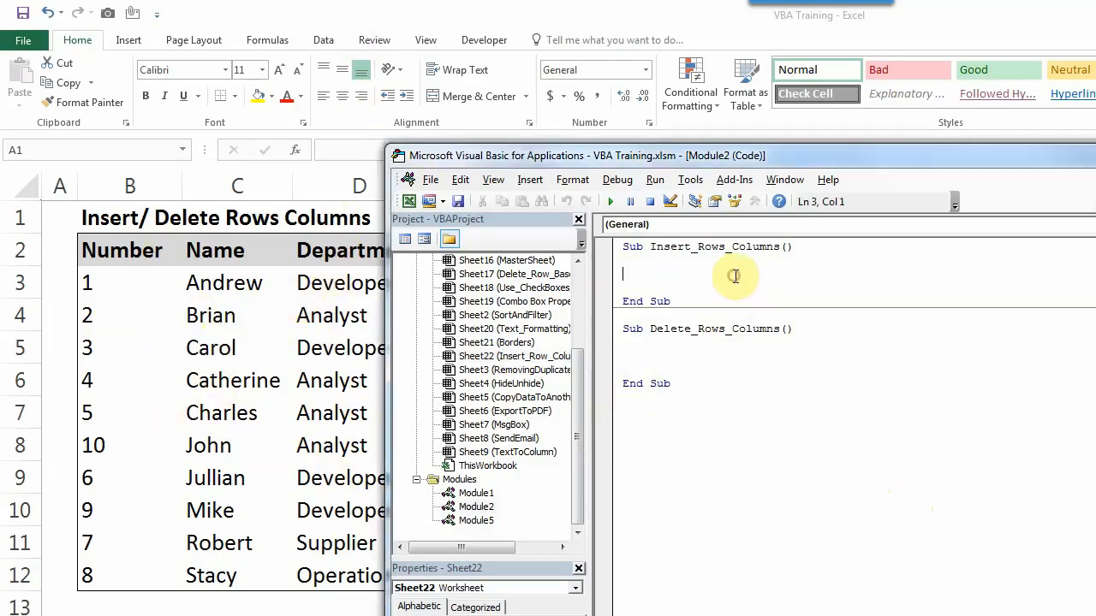
# Step: Add Range("B4").EntireRow.Insert to Insert_Rows_Columns, picking properties from IntelliSense
pyautogui.write('range')
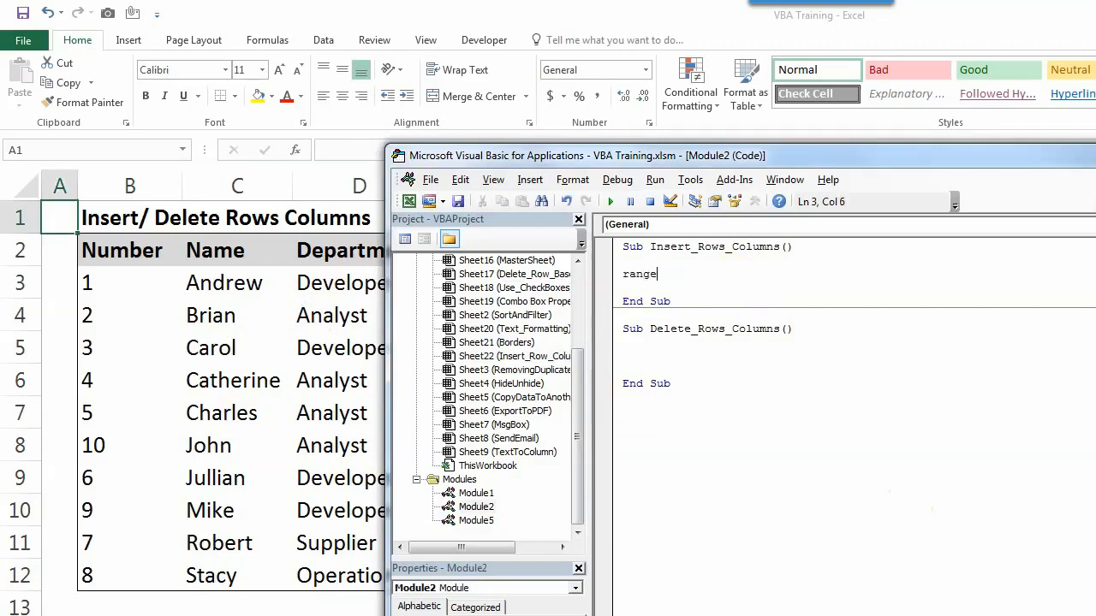
pyautogui.write('("')
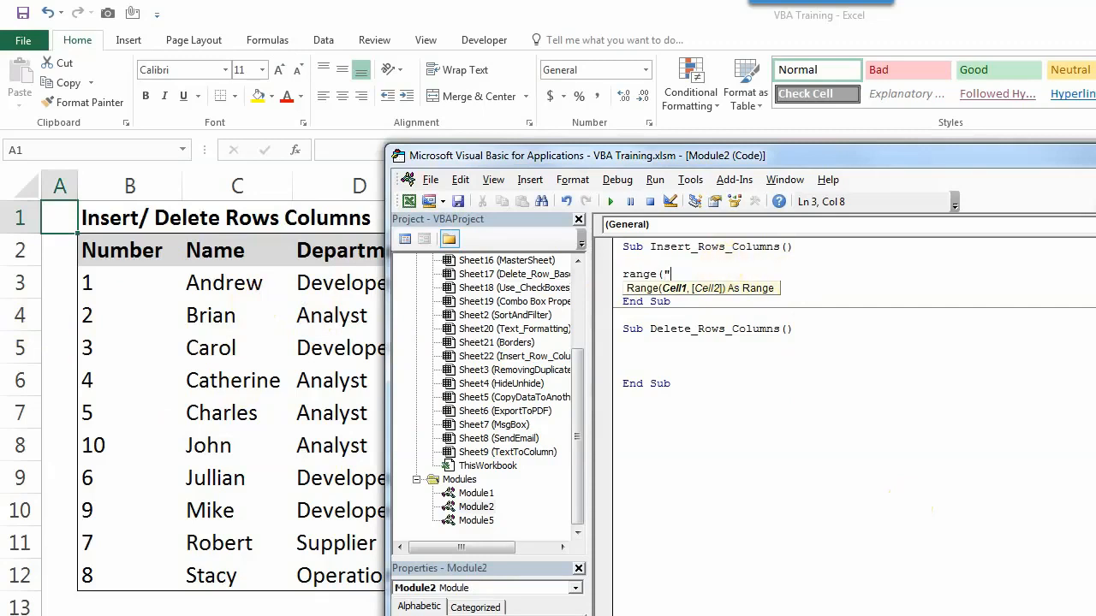
pyautogui.write('B4"')
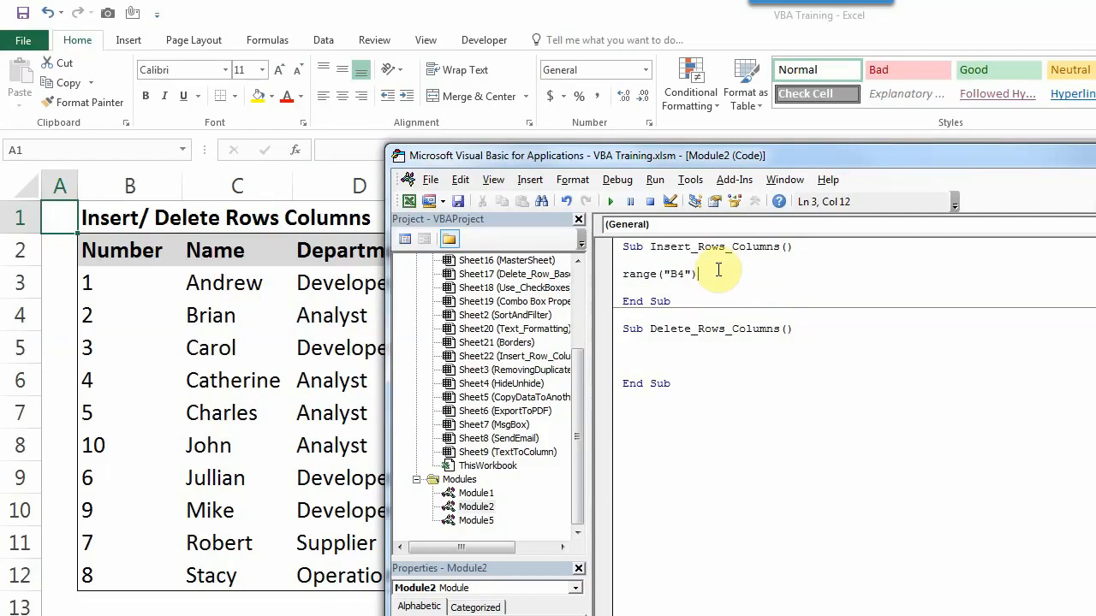
pyautogui.write('.')
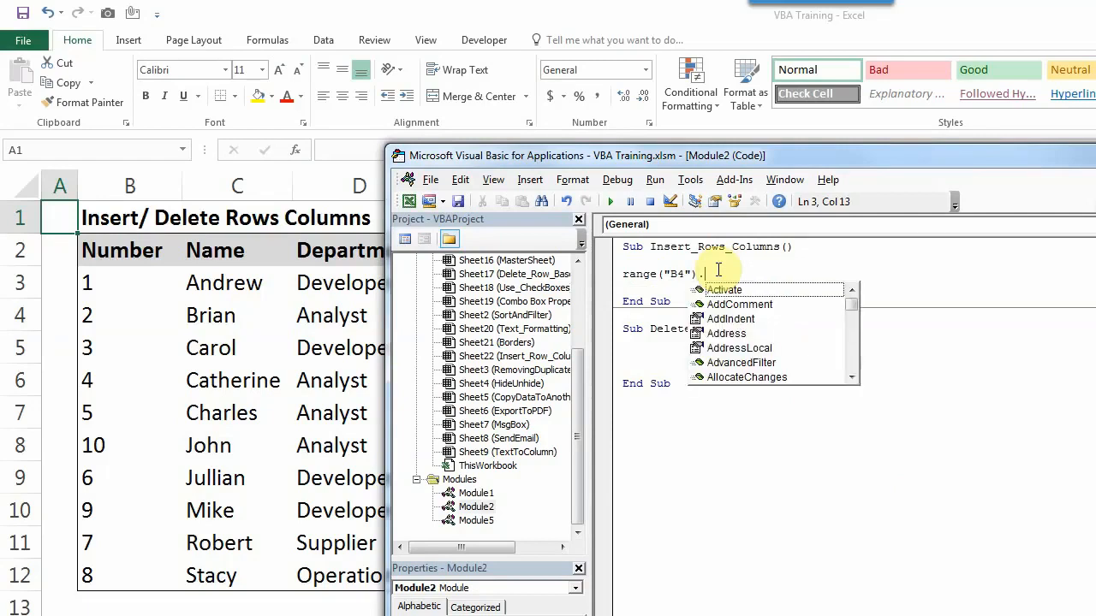
pyautogui.write('i')
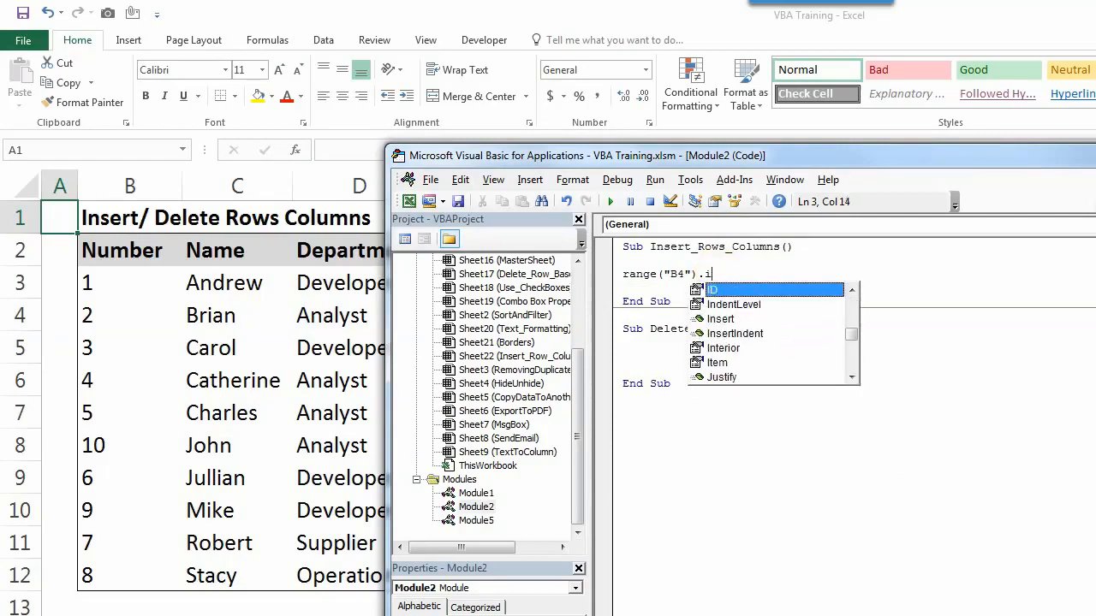
pyautogui.write('EntireColumn.')
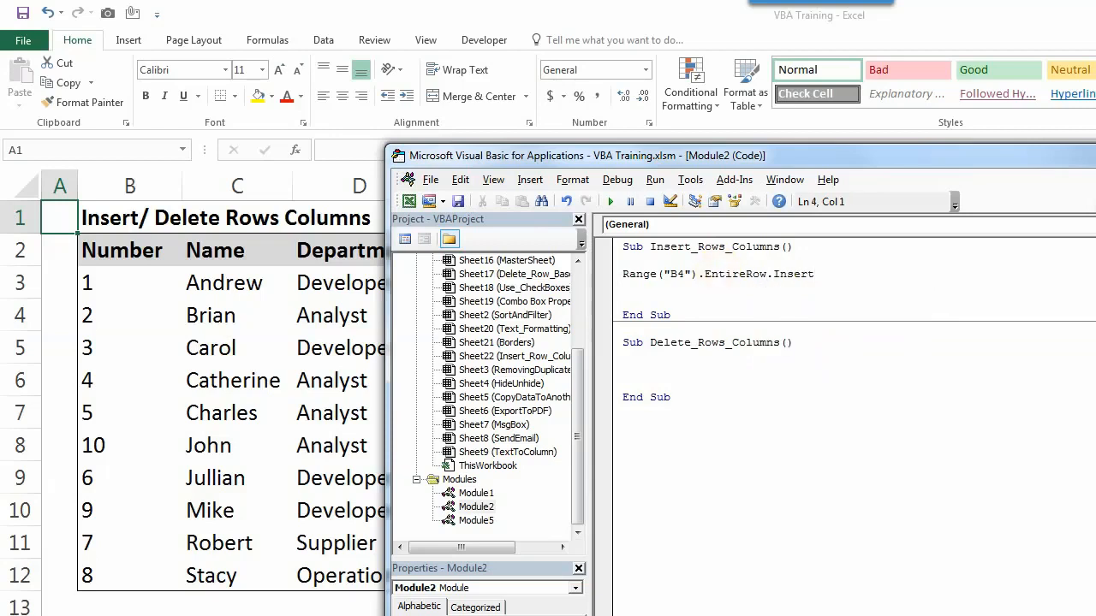
# Step: Add a second line, Range("8:8").EntireRow.Insert, and start a new line
pyautogui.write('range (')
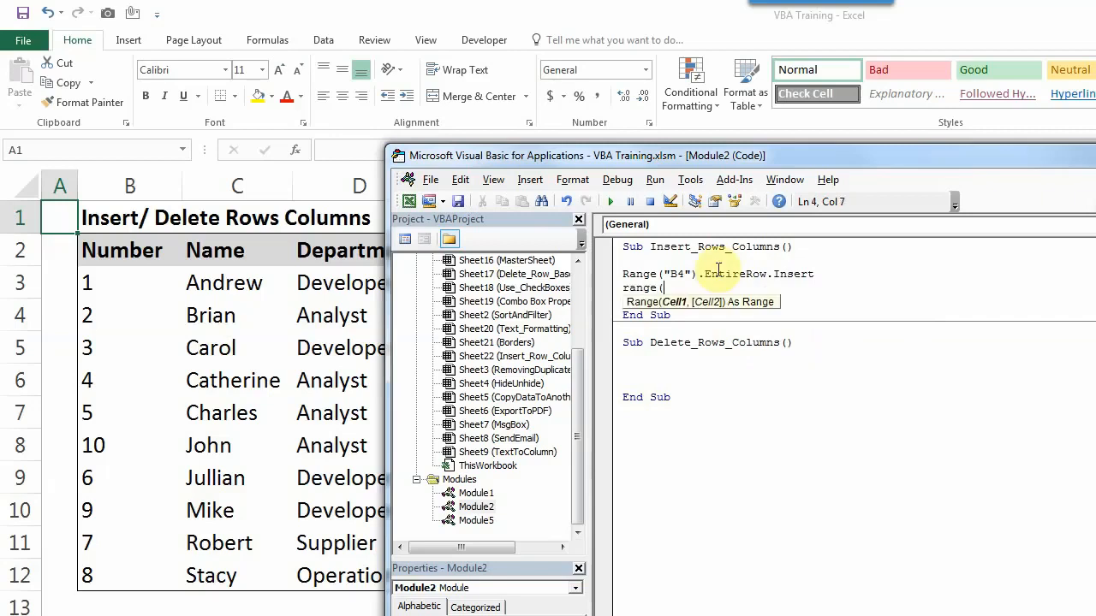
pyautogui.write('"4:4"')
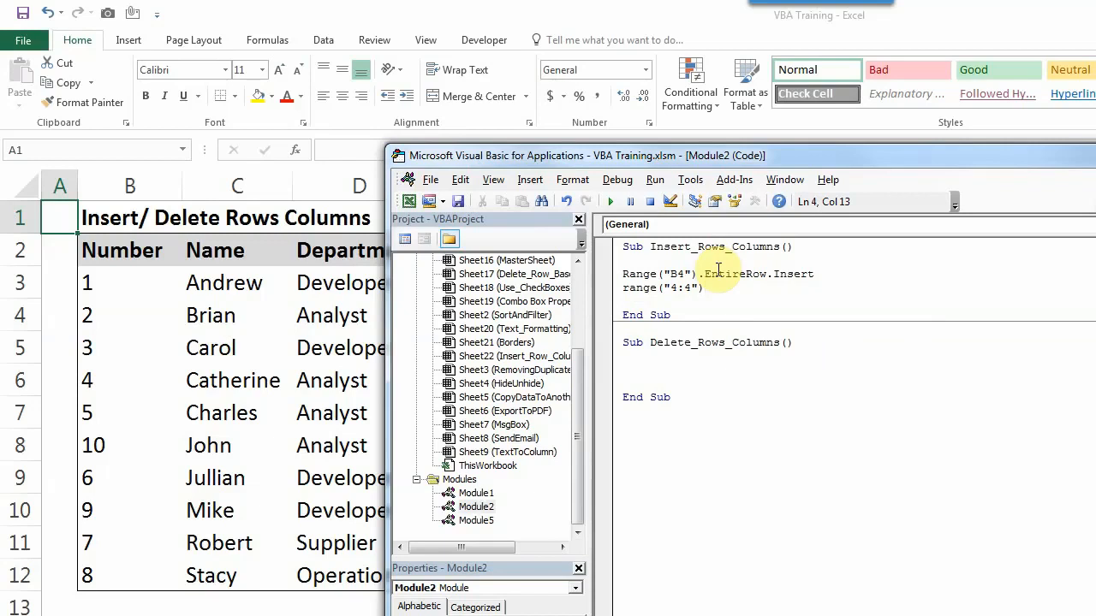
pyautogui.write('.entireRow.Insert')
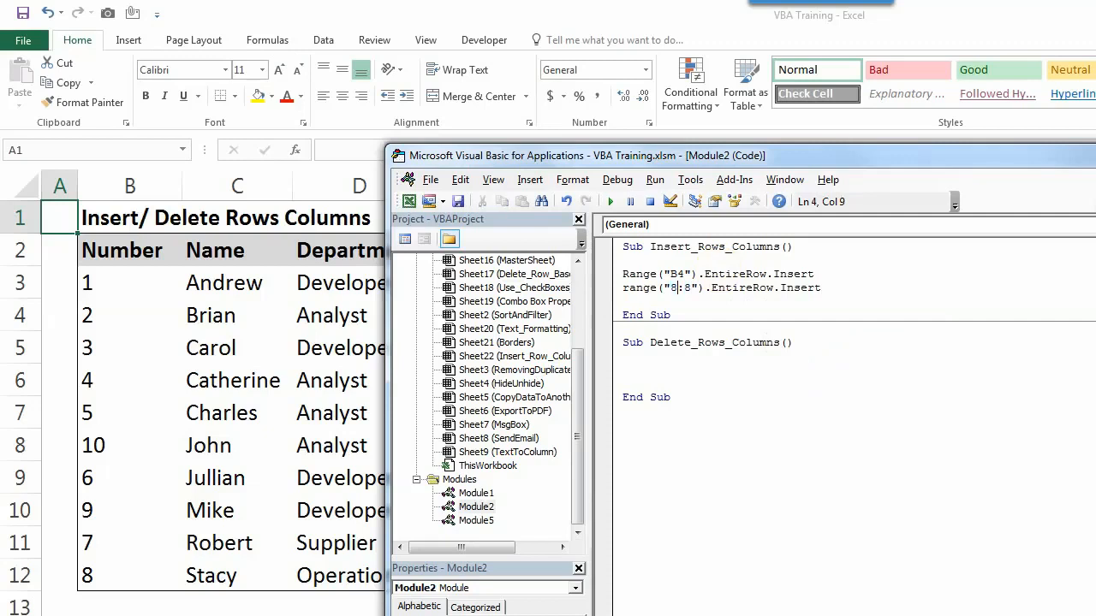
pyautogui.press('enter')
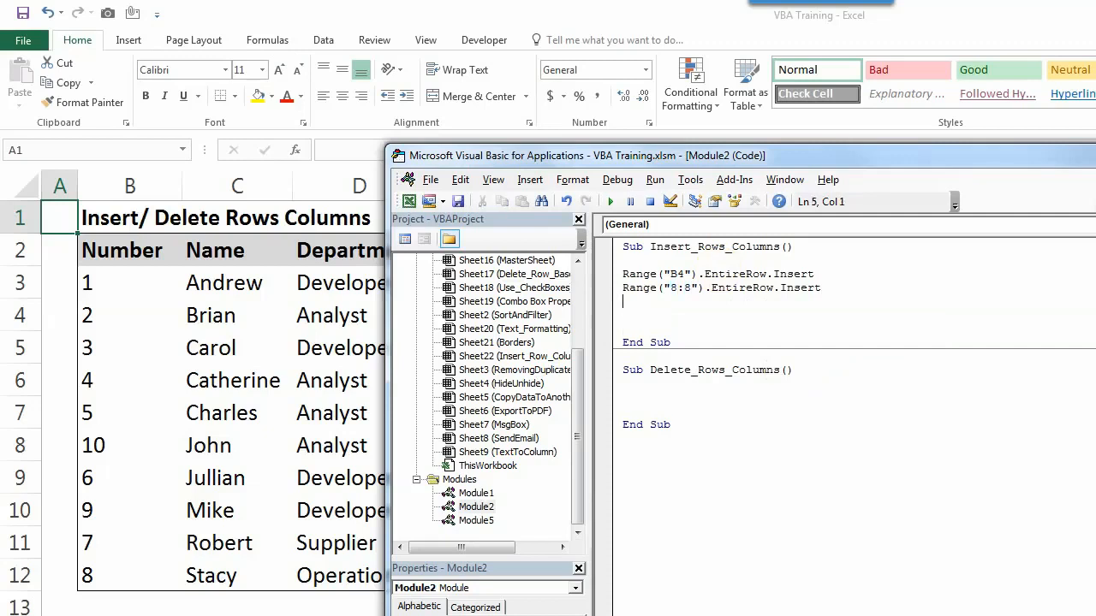
# Step: Add the Range("c4") and Range("c:c") EntireColumn.Insert lines below the row inserts
pyautogui.click(622, 314)
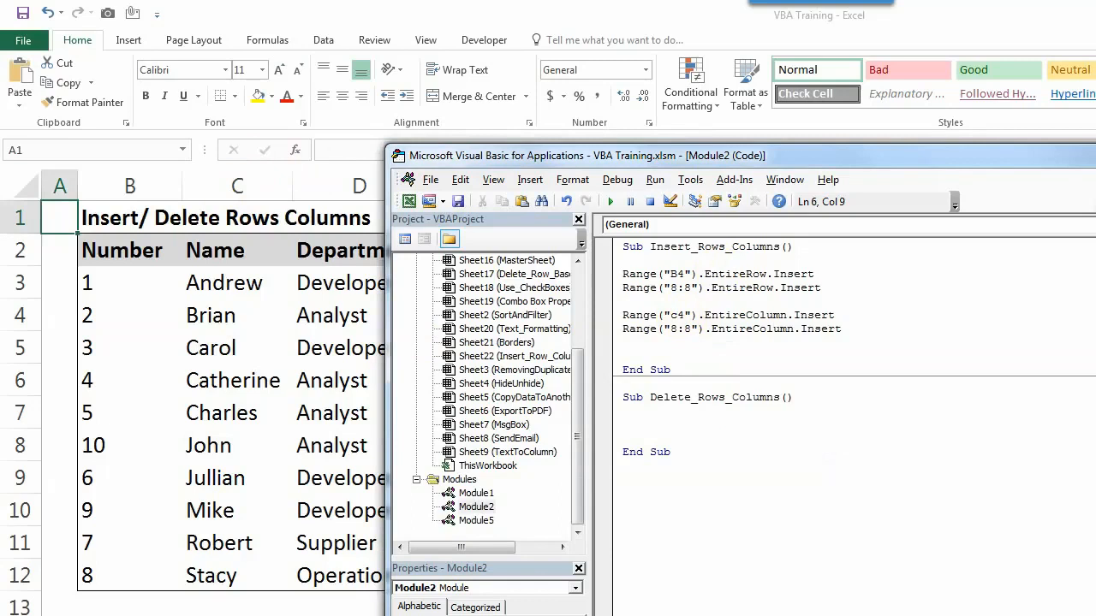
pyautogui.click(678, 329)
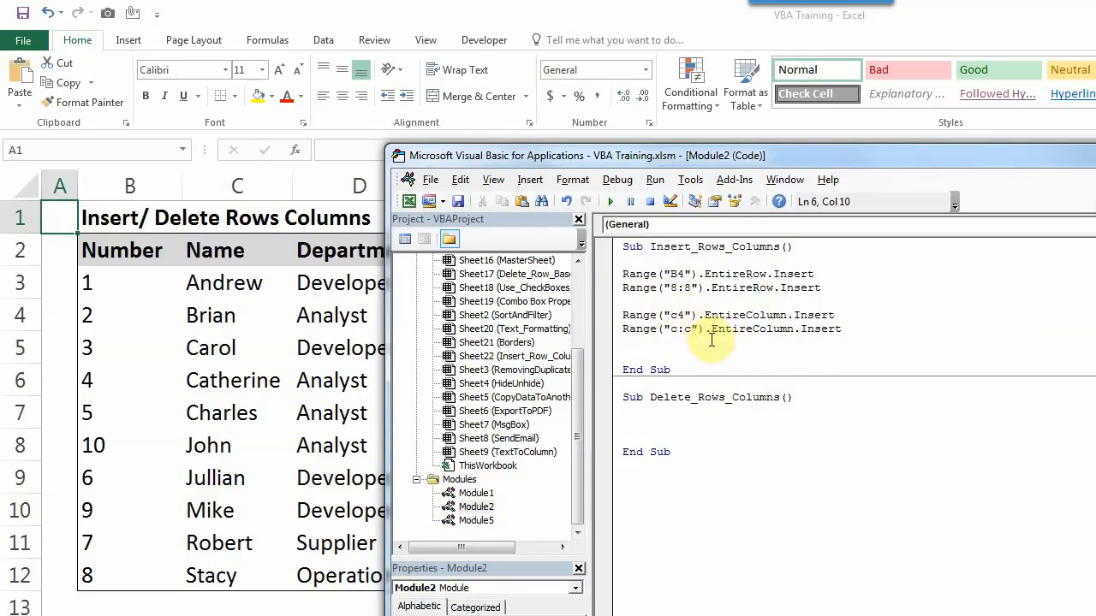
pyautogui.write('5')
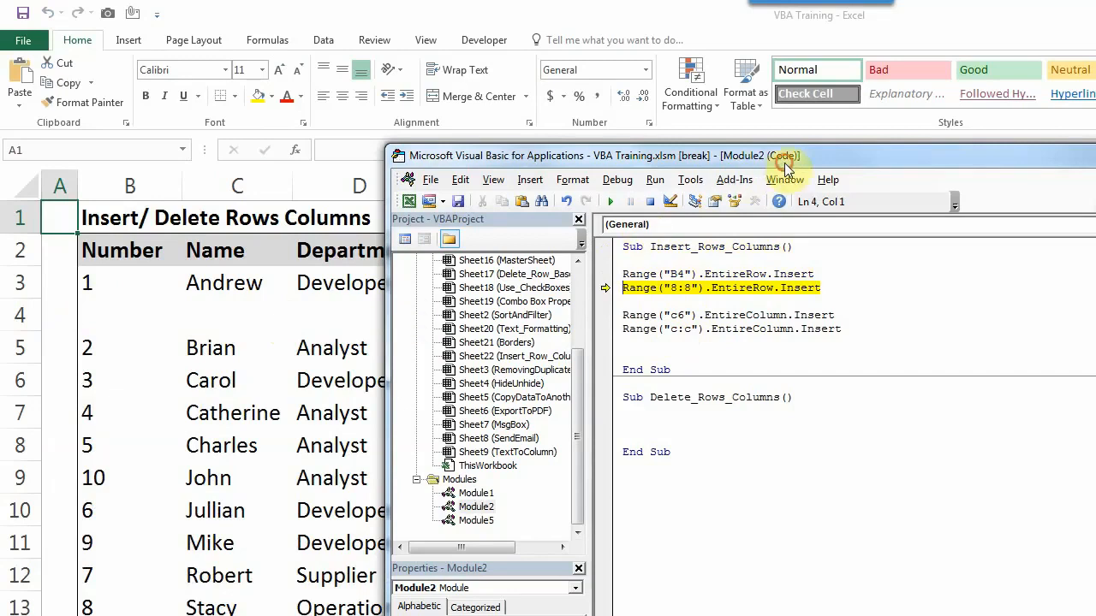
# Step: Step through the row 8 insertion with F8 and change the second column range to E:F
pyautogui.press('F8')
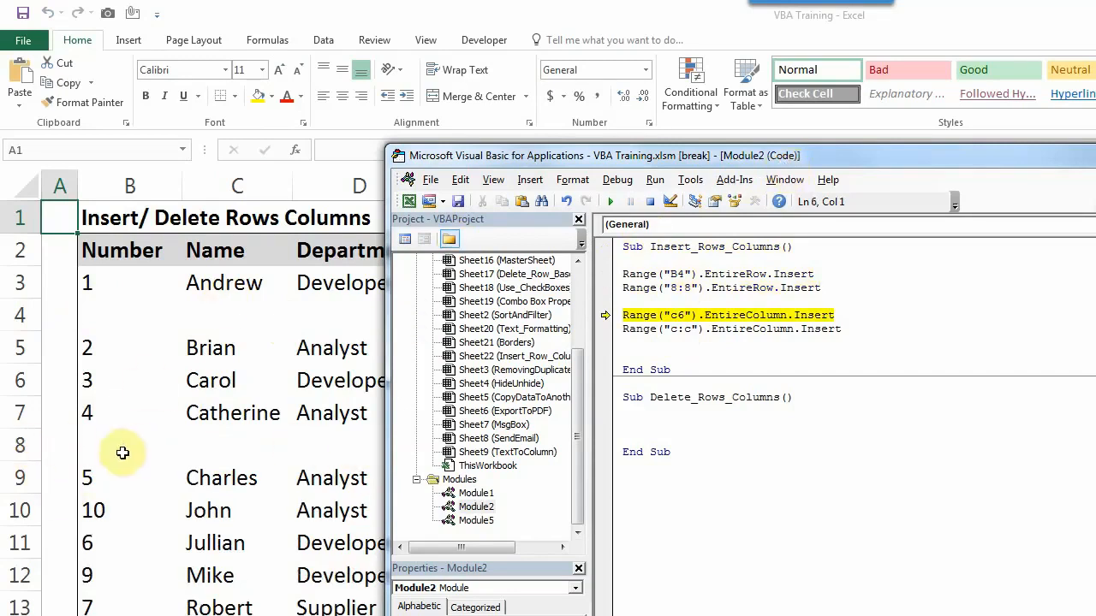
pyautogui.moveTo(863, 156)
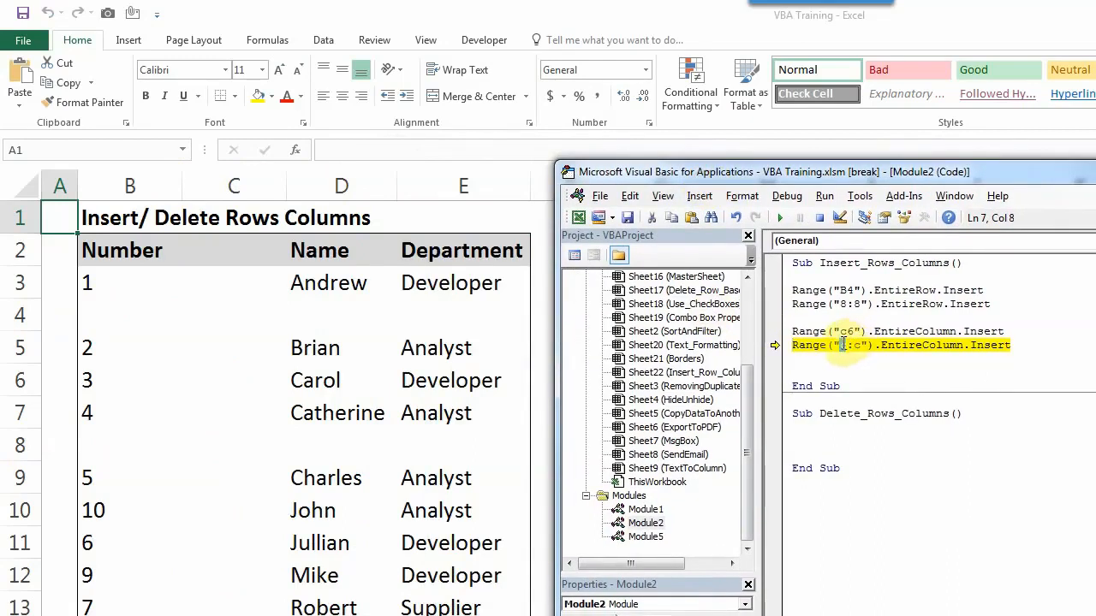
pyautogui.write('e:')
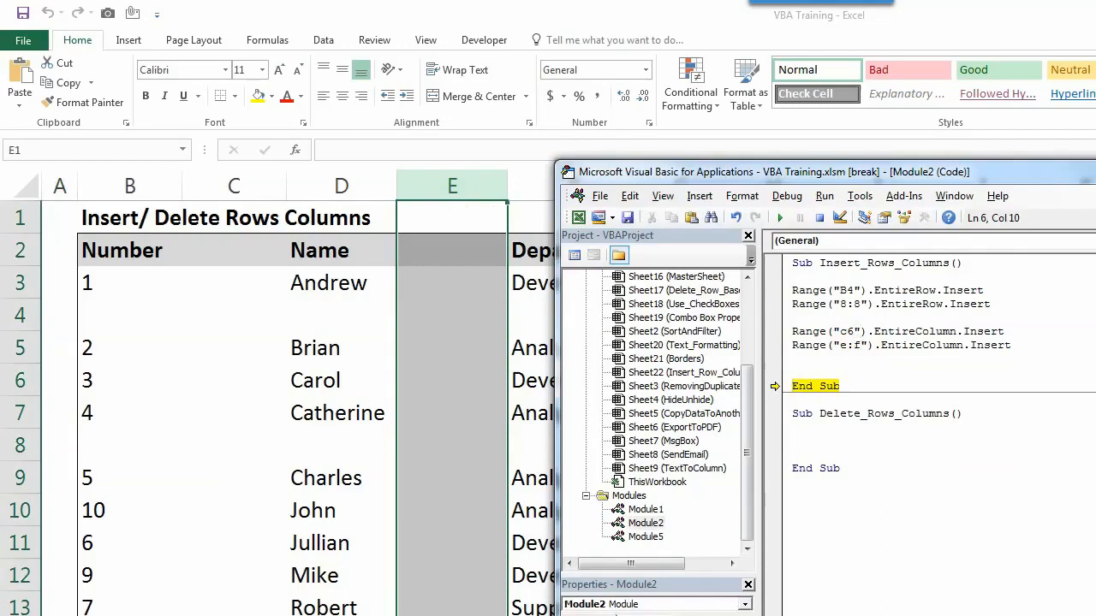
# Step: Widen the macro's ranges to C6:D6, B4:B5 and 8:10
pyautogui.write(':C')
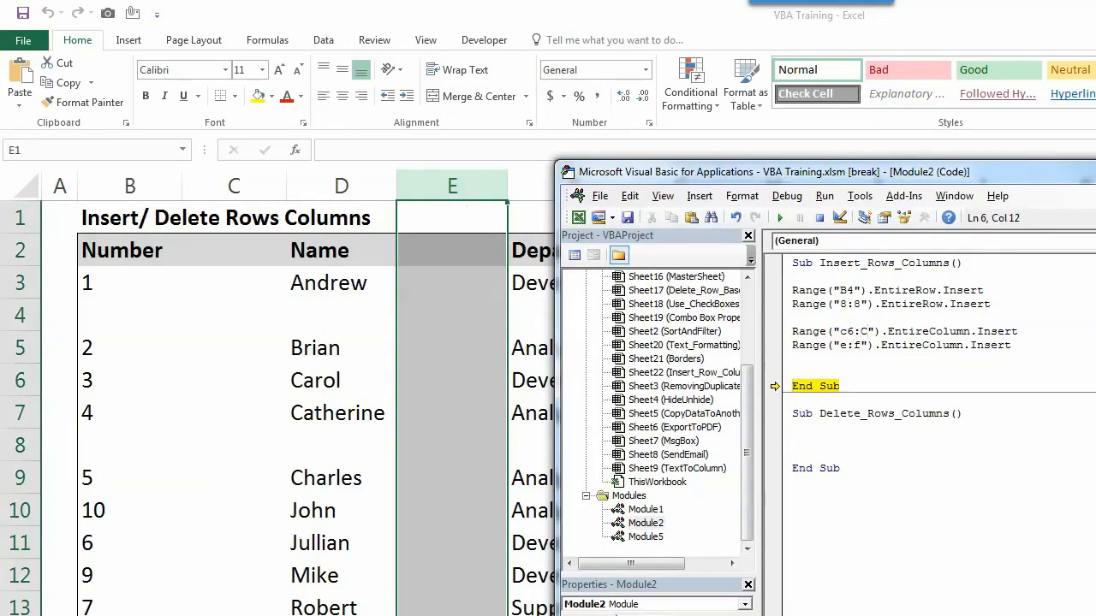
pyautogui.write('d6')
pyautogui.click(941, 290)
pyautogui.write(':B')
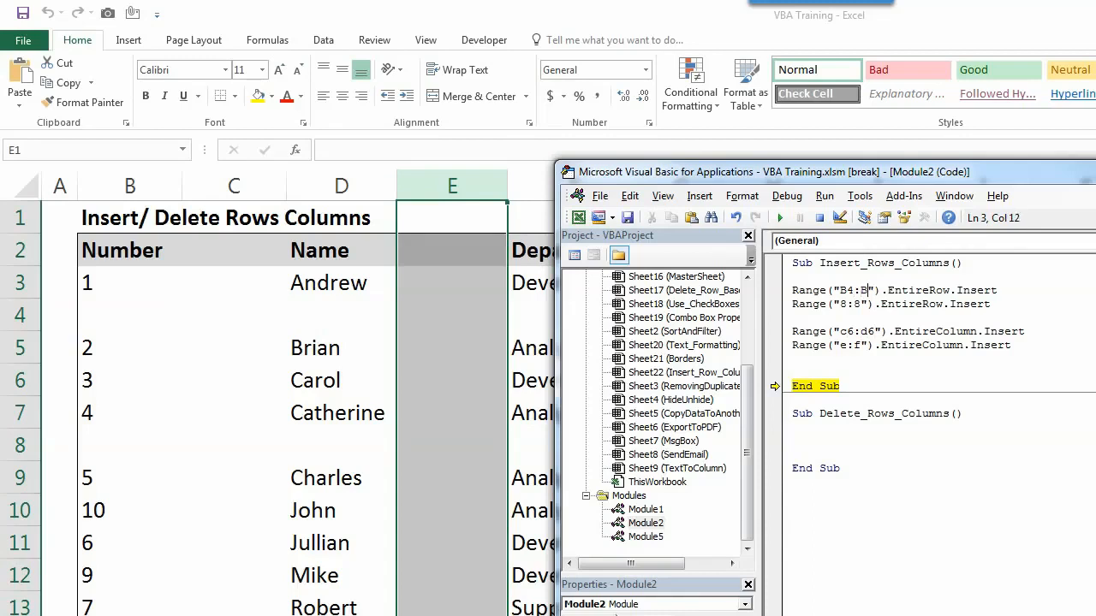
pyautogui.write('5')
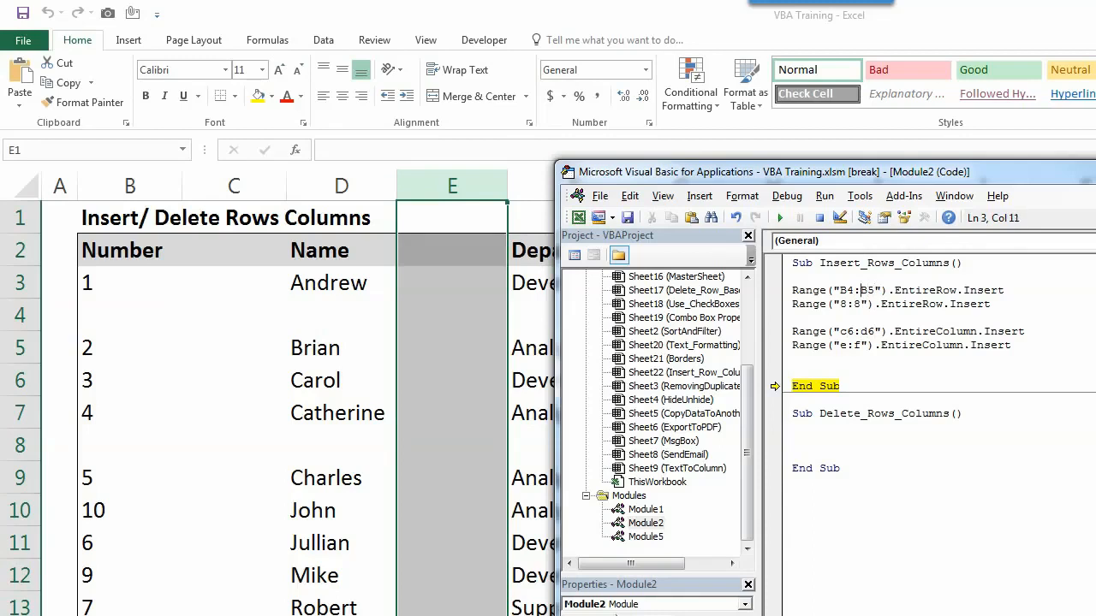
pyautogui.click(856, 304)
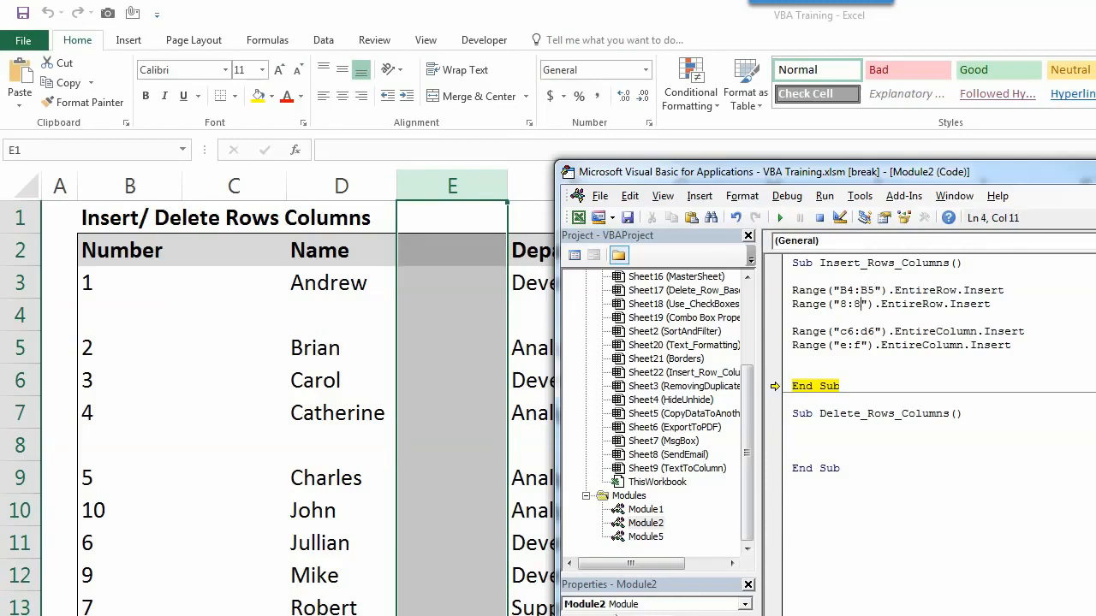
pyautogui.write('10')
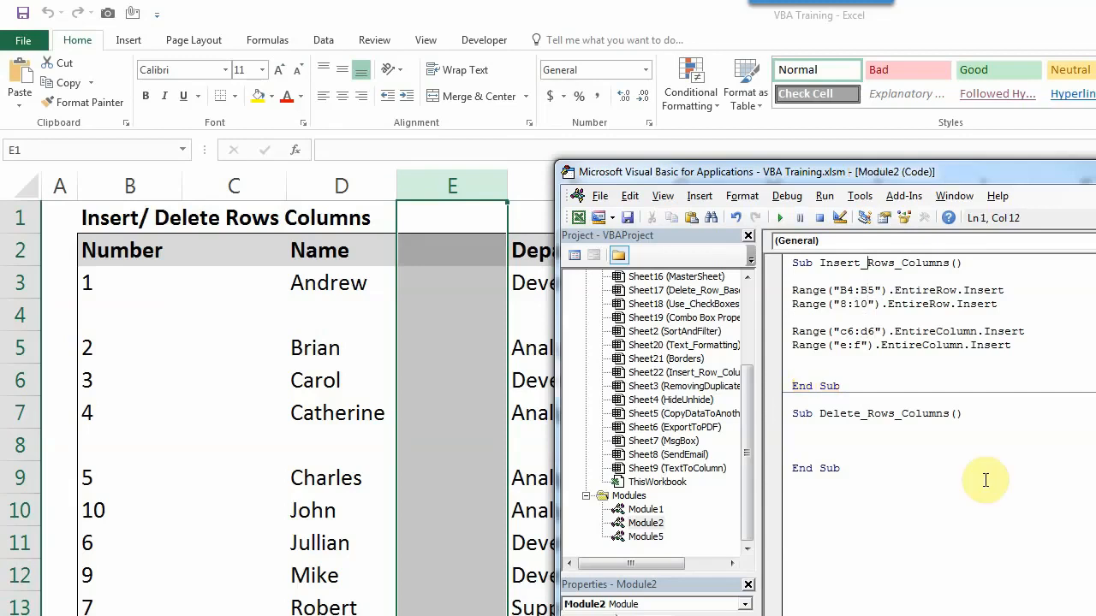
pyautogui.moveTo(864, 263)
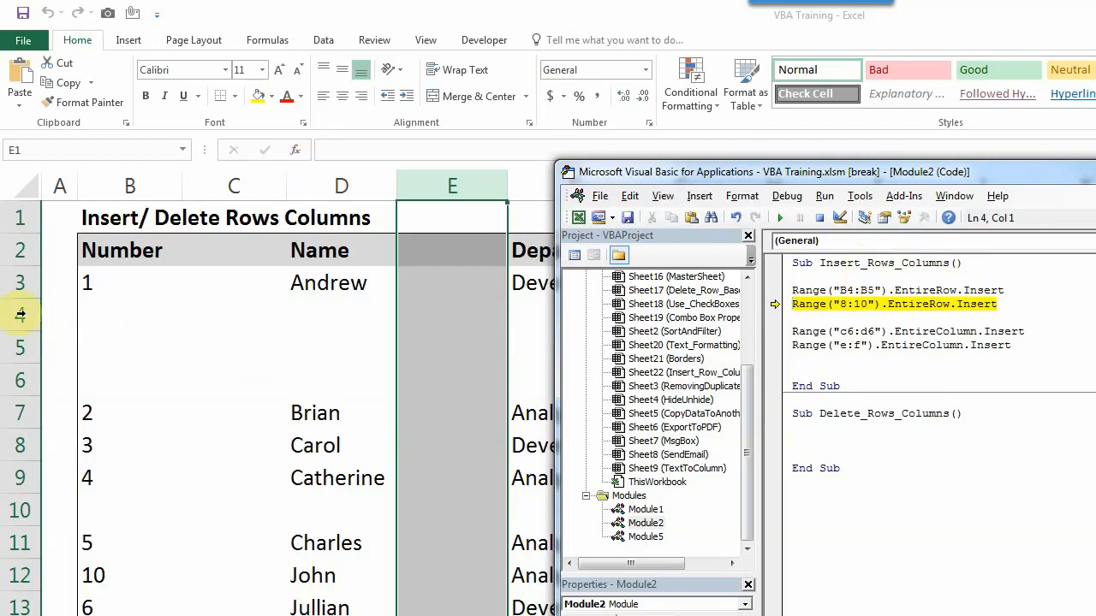
# Step: Step through the widened macro with F8, then reset the paused run
pyautogui.press('F8')
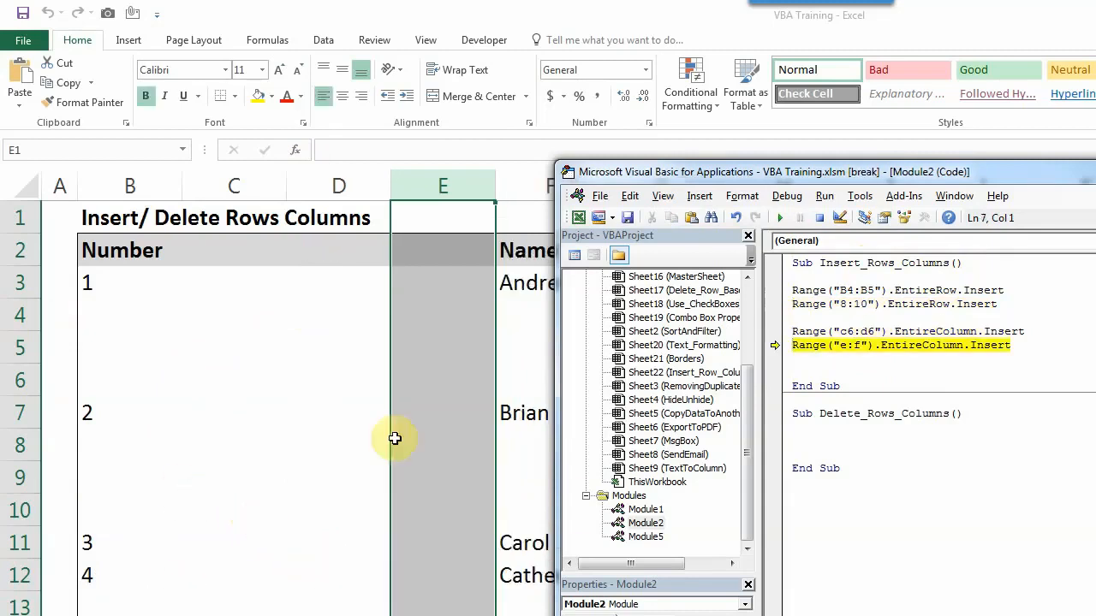
pyautogui.moveTo(520, 502)
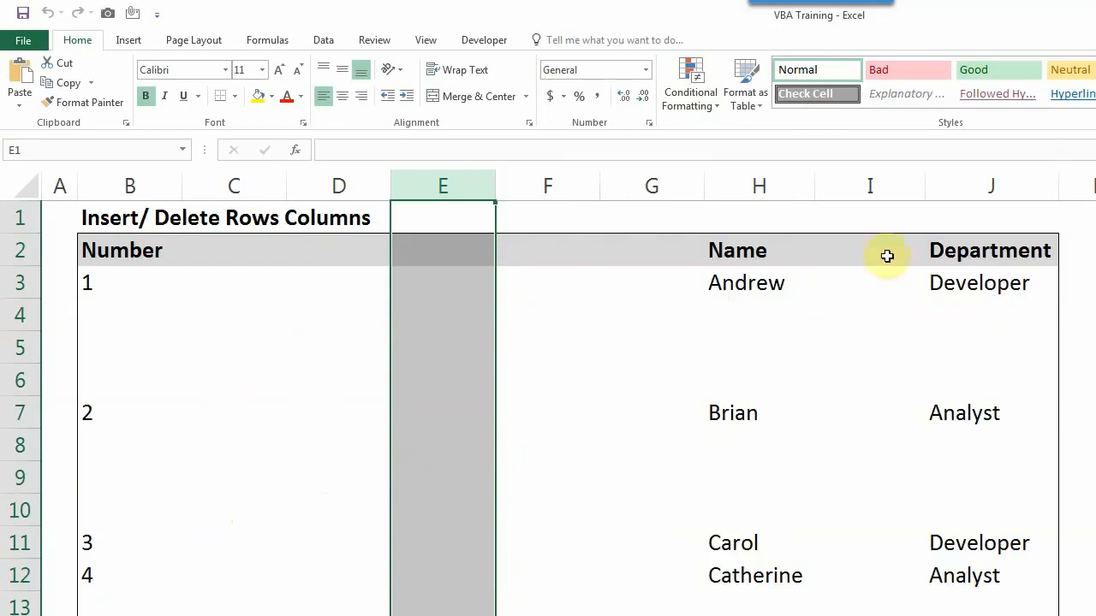
pyautogui.moveTo(721, 274)
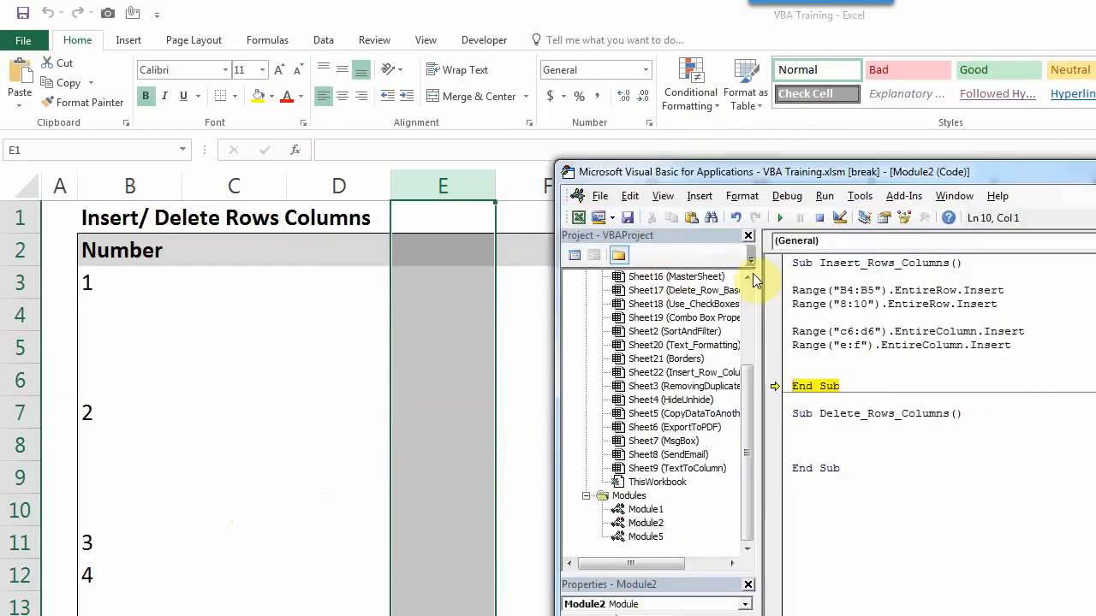
pyautogui.moveTo(821, 216)
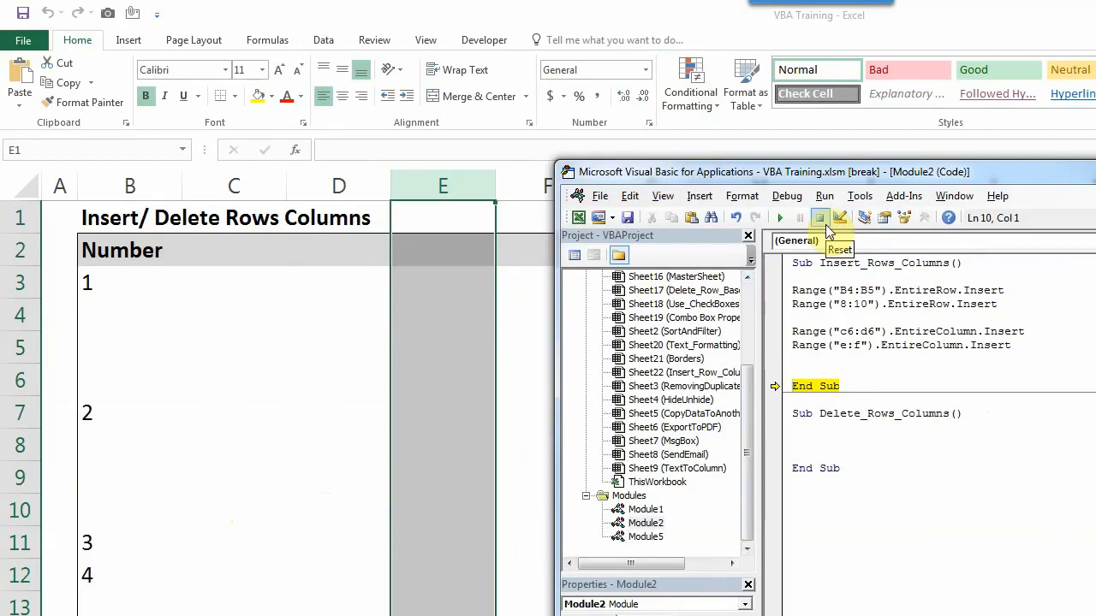
pyautogui.click(820, 218)
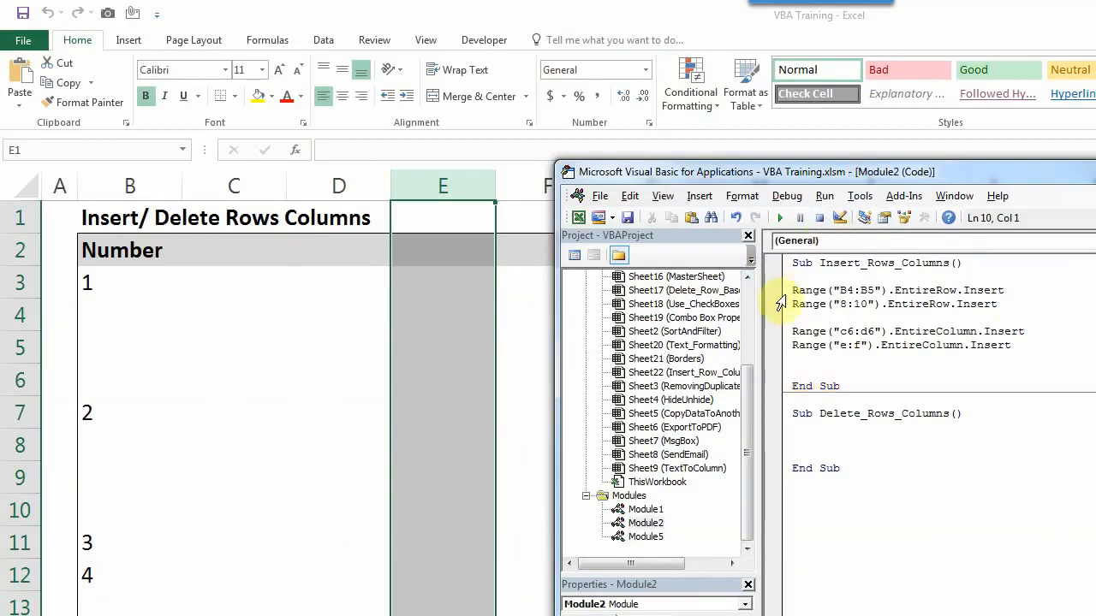
# Step: Copy the four range lines into Delete_Rows_Columns and replace Insert with Delete
pyautogui.moveTo(792, 290); pyautogui.dragTo(1011, 345)
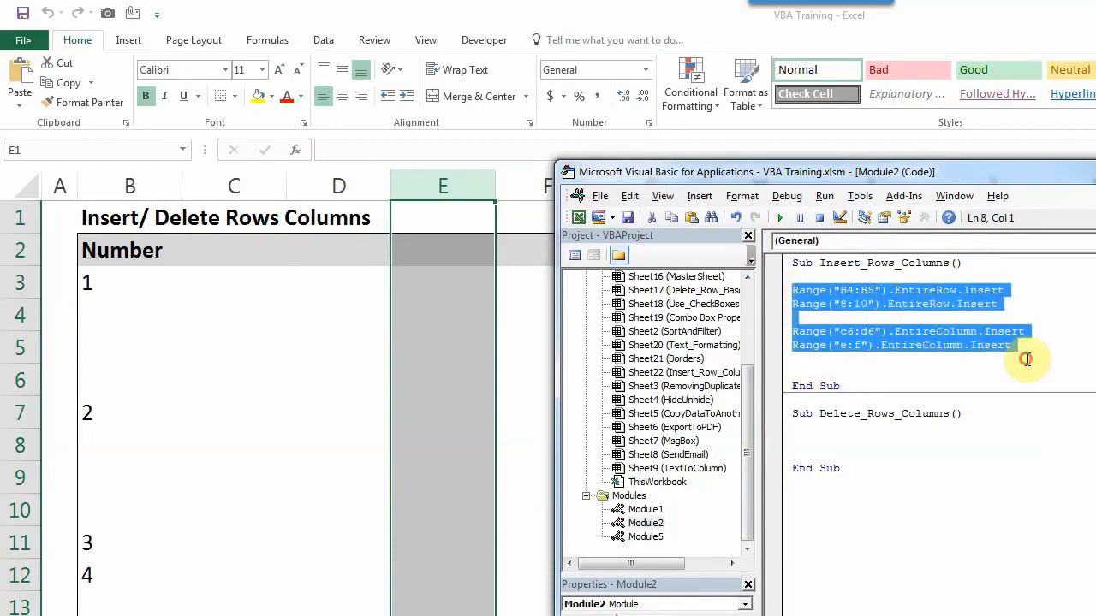
pyautogui.moveTo(843, 436)
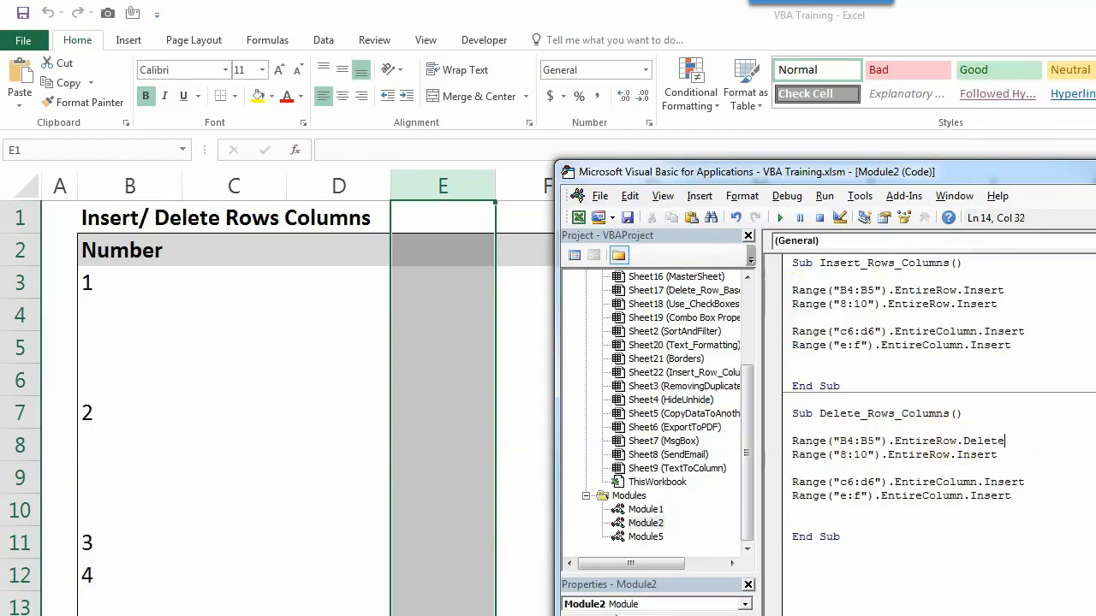
pyautogui.doubleClick(974, 454)
pyautogui.write('Delete')
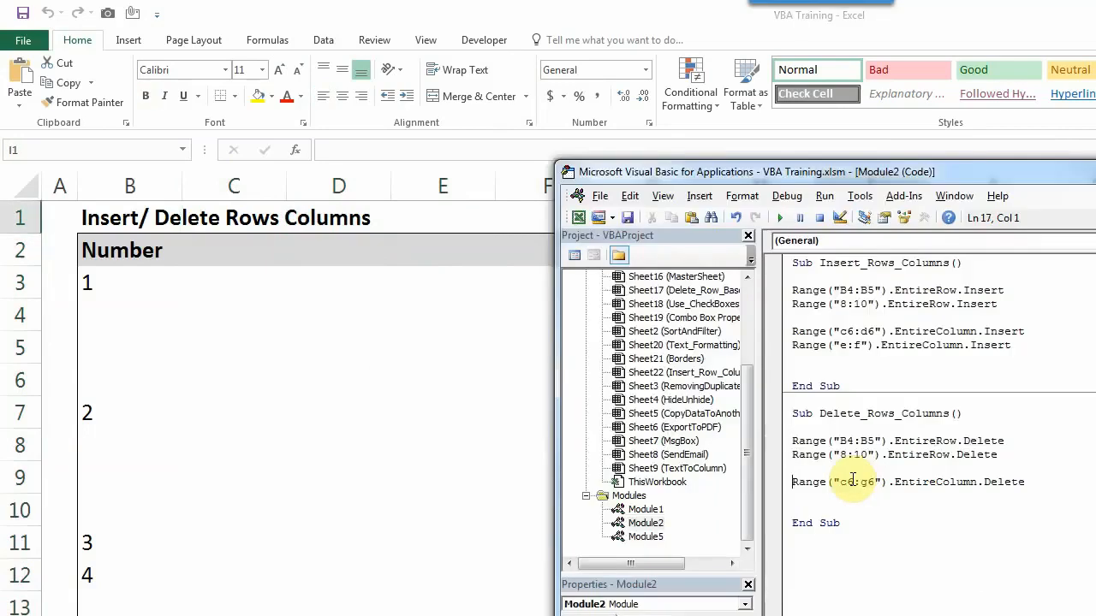
# Step: Add the line Range("c6:g6").EntireColumn.Delete to Delete_Rows_Columns
pyautogui.write('Range("c6:g6").EntireColumn.Delete')
pyautogui.write('Range("13:13").EntireRow.Delete')
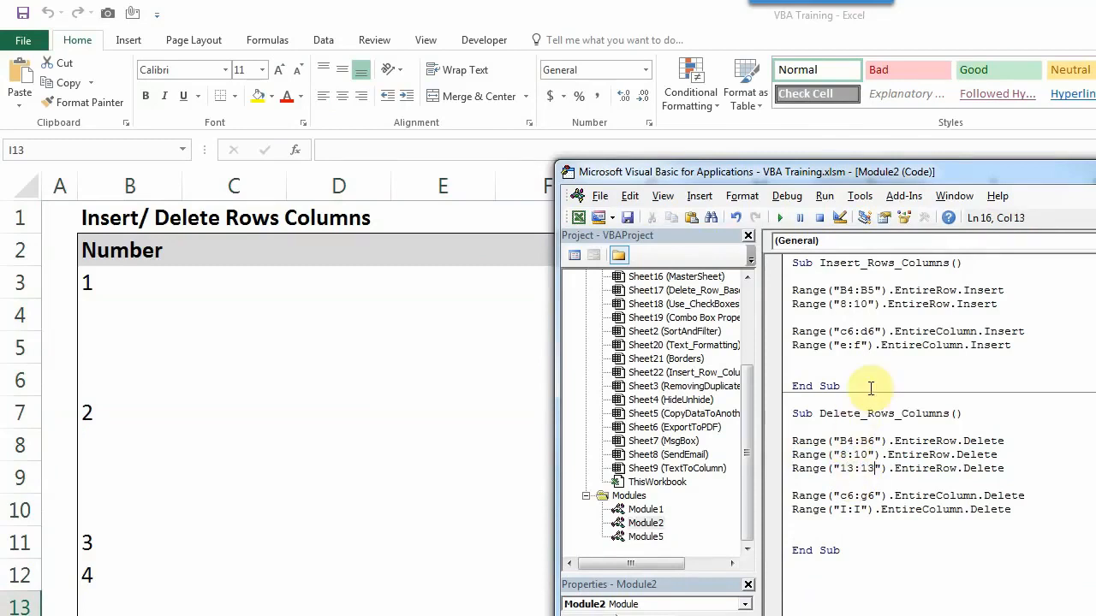
# Step: Run Delete_Rows_Columns and select the remaining blank row 5 in Excel
pyautogui.click(853, 413)
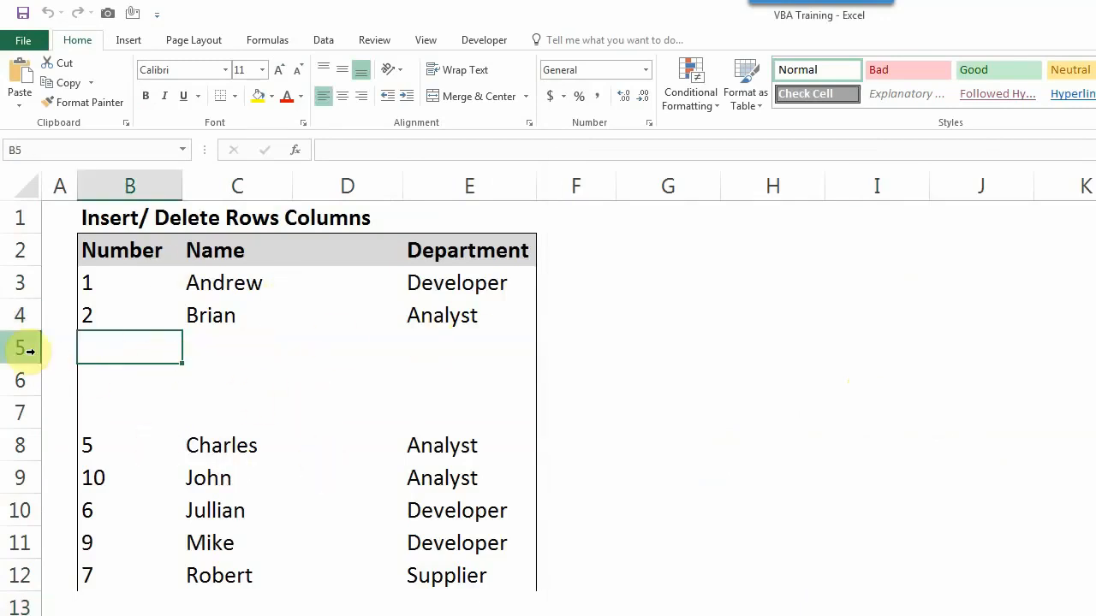
pyautogui.click(20, 346)
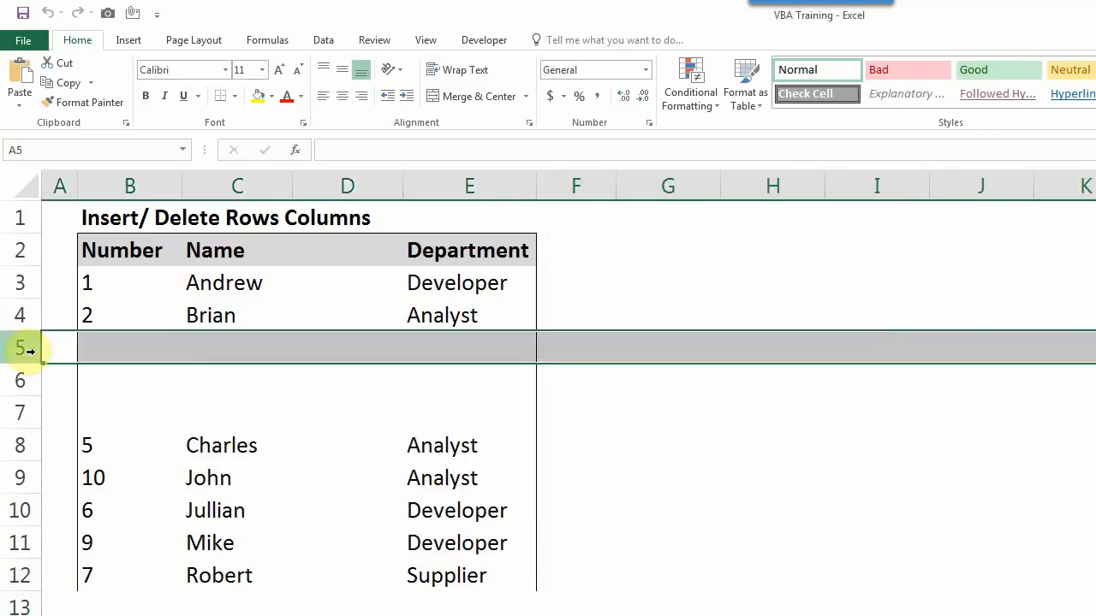